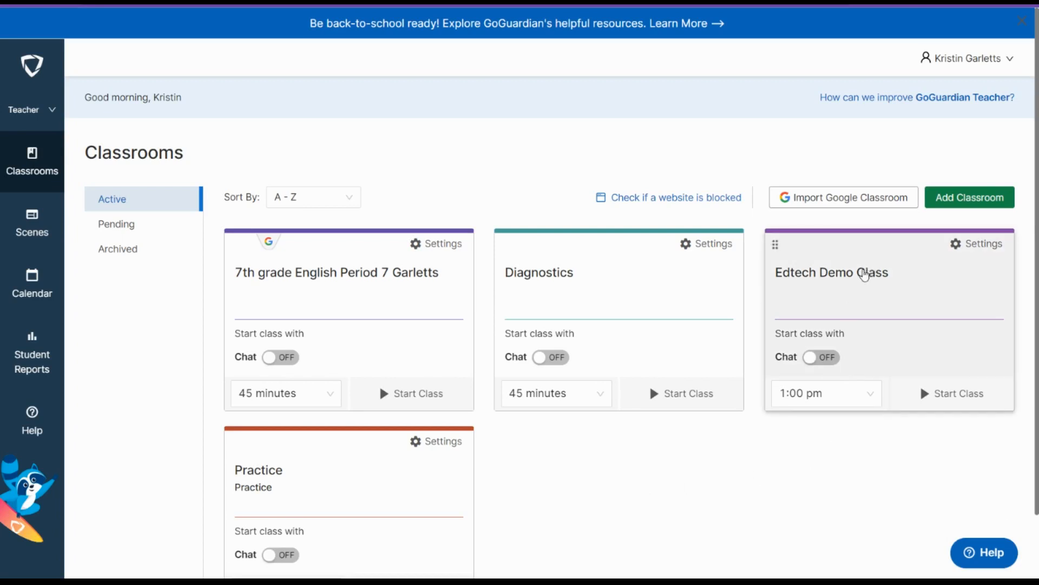
Start a new Edtech Demo Class session ending at 1:00 pm with scene set to None.
left_click(832, 272)
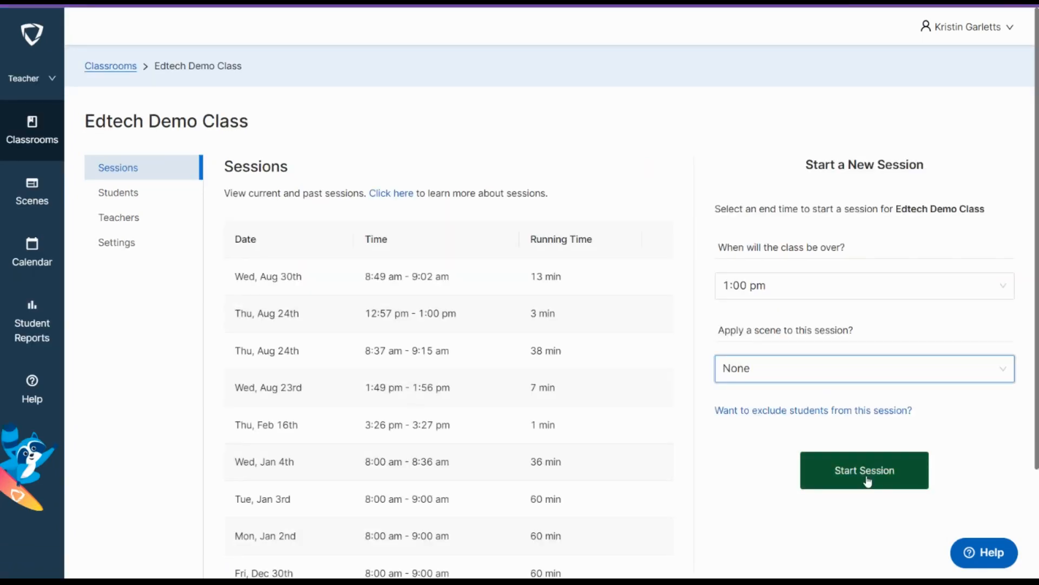
left_click(864, 470)
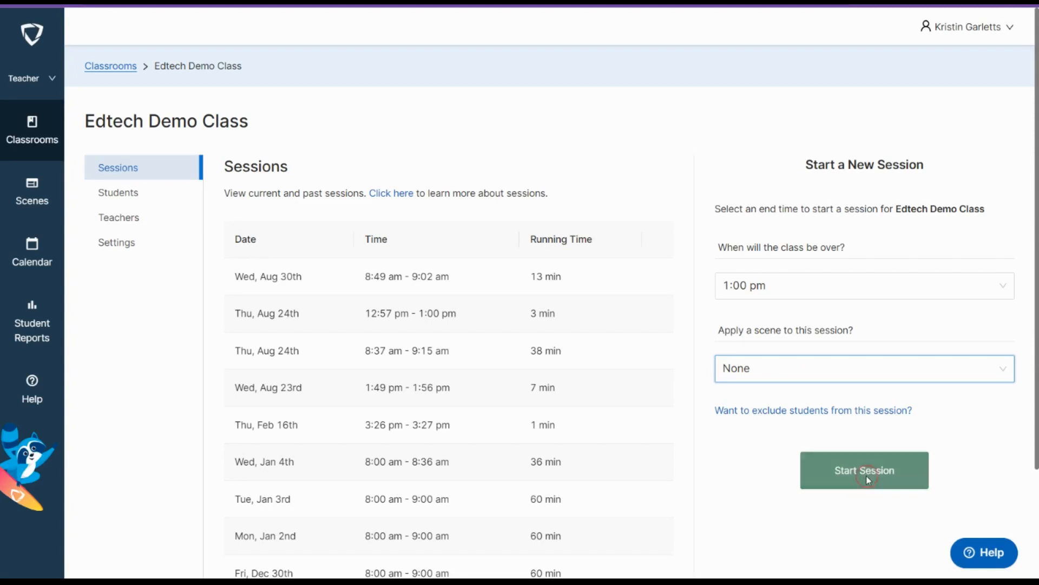
Confirm the live session and preview the student's Check-In view under Check-Ins.
left_click(863, 470)
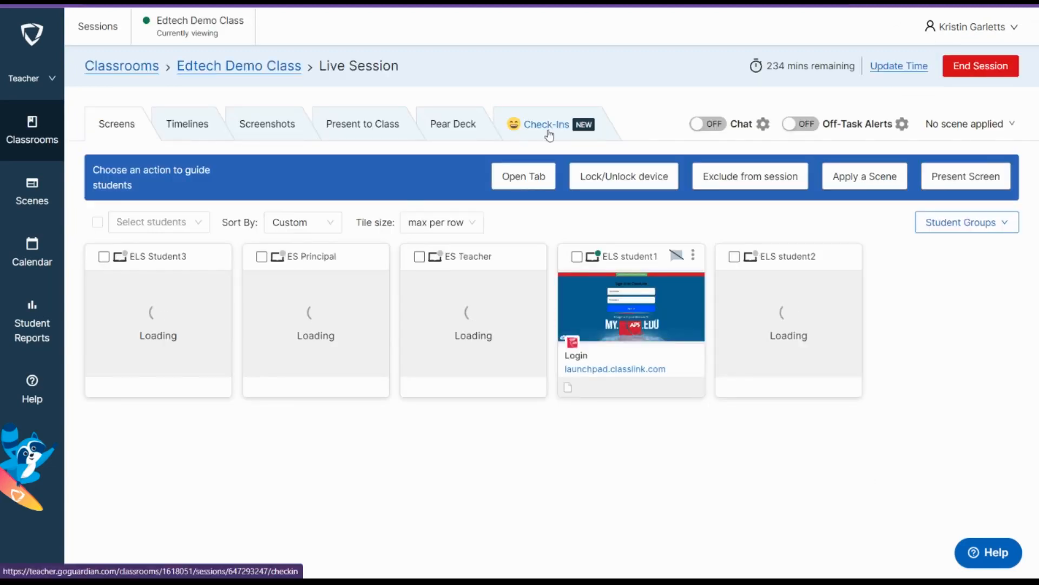
left_click(545, 124)
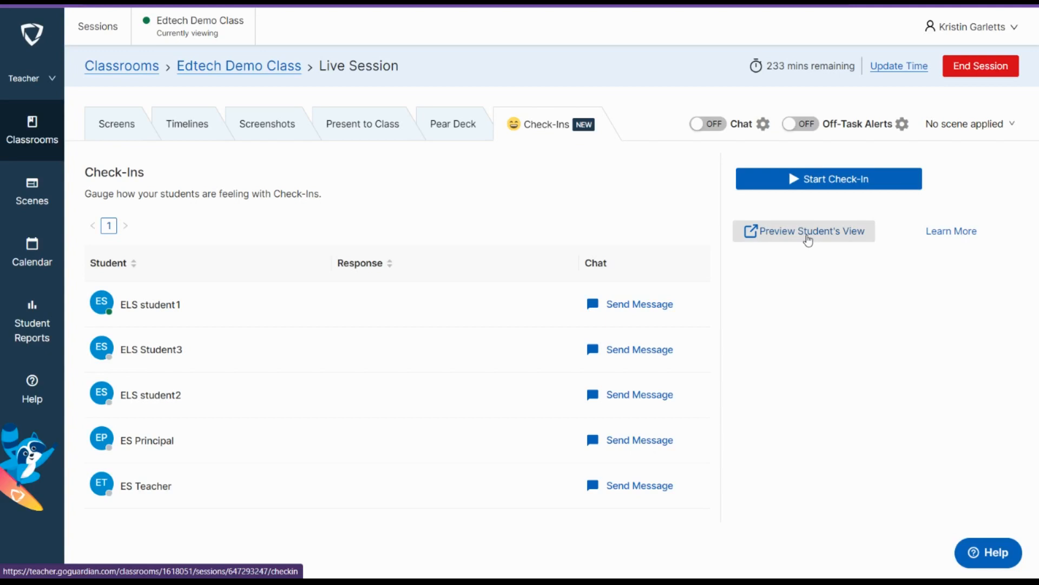
left_click(804, 231)
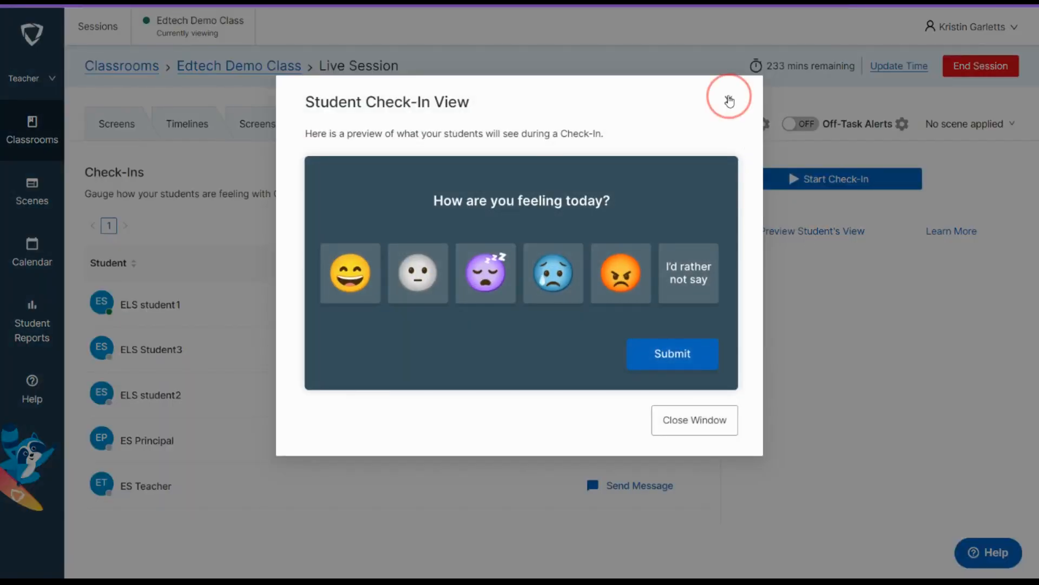
Dismiss the student preview and launch a class Check-In, receiving ELS student1's smiley.
left_click(729, 96)
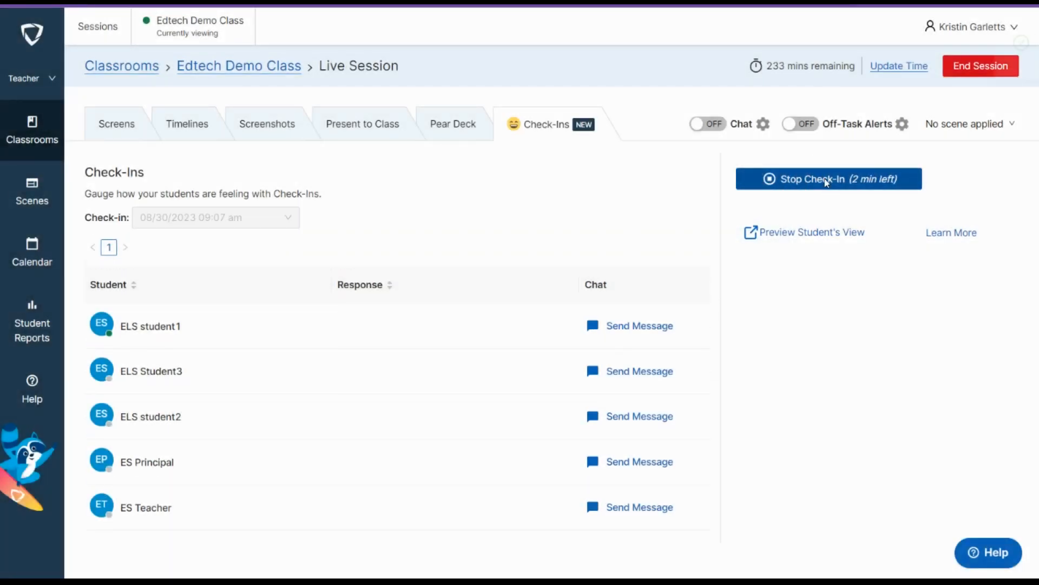
left_click(827, 178)
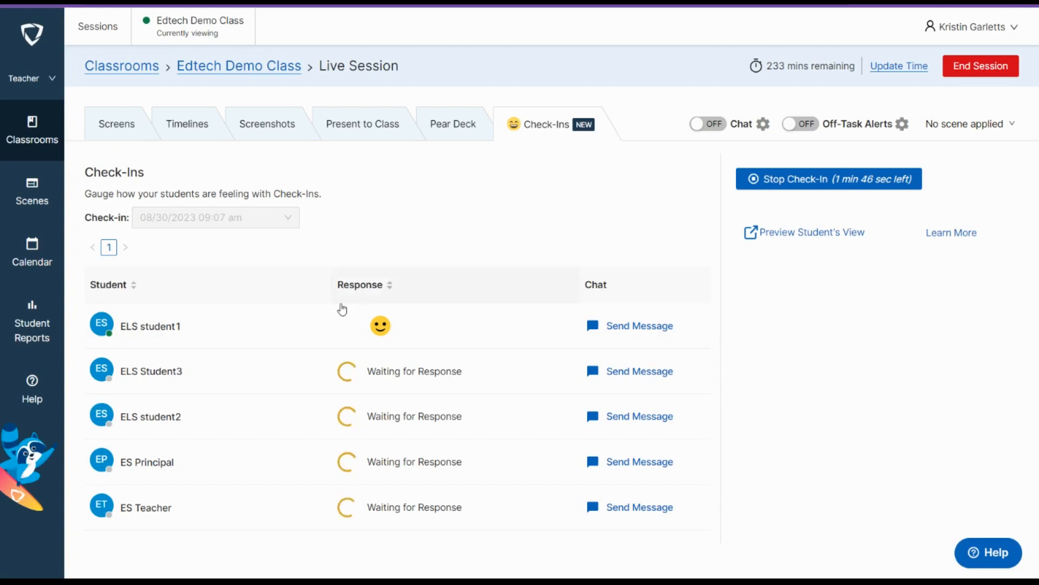
mouse_move(758, 299)
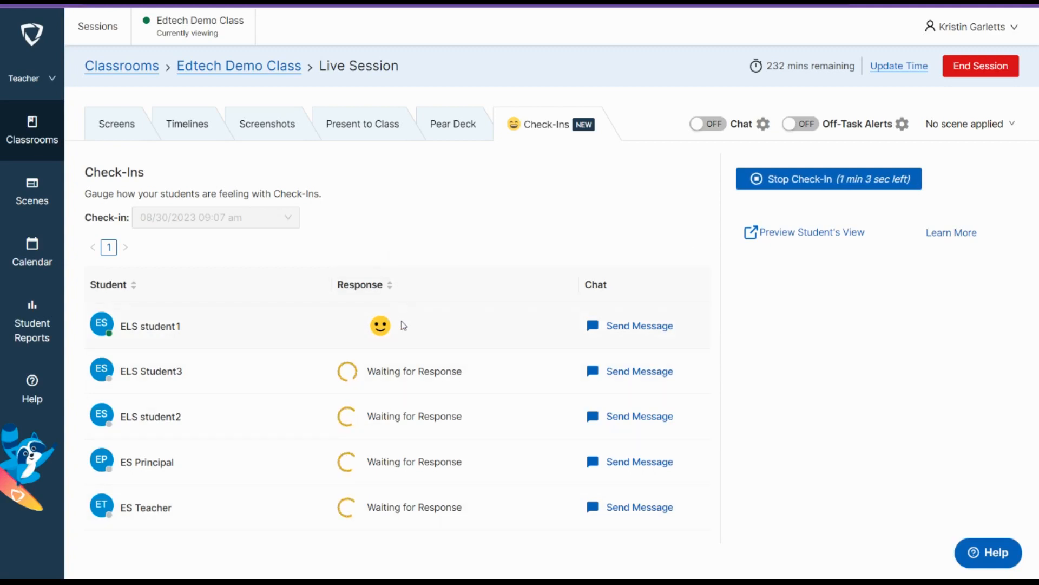
mouse_move(634, 287)
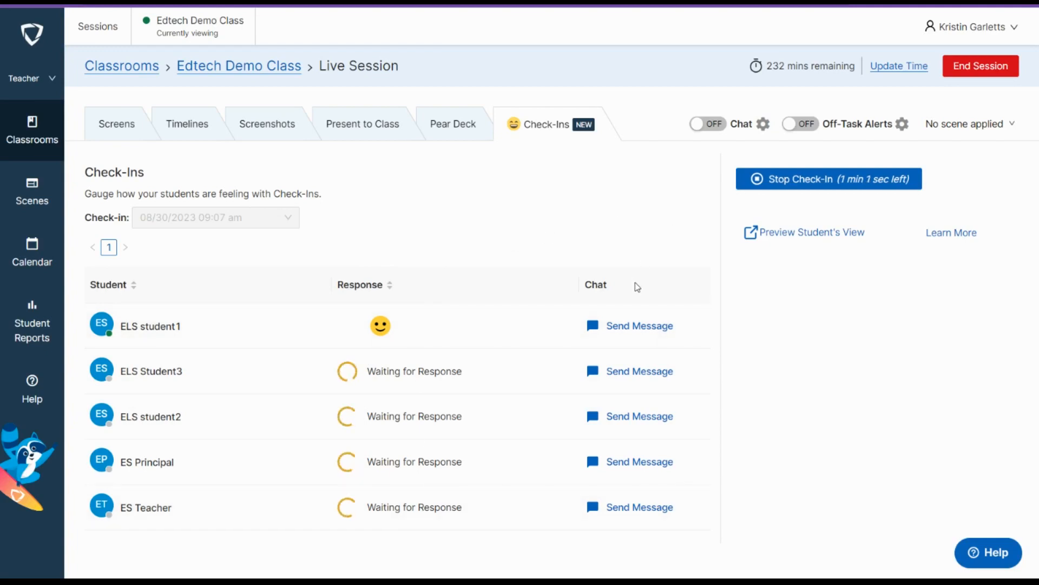
Message ELS student1, close chat, stop the Check-In, and return to student Screens.
left_click(640, 325)
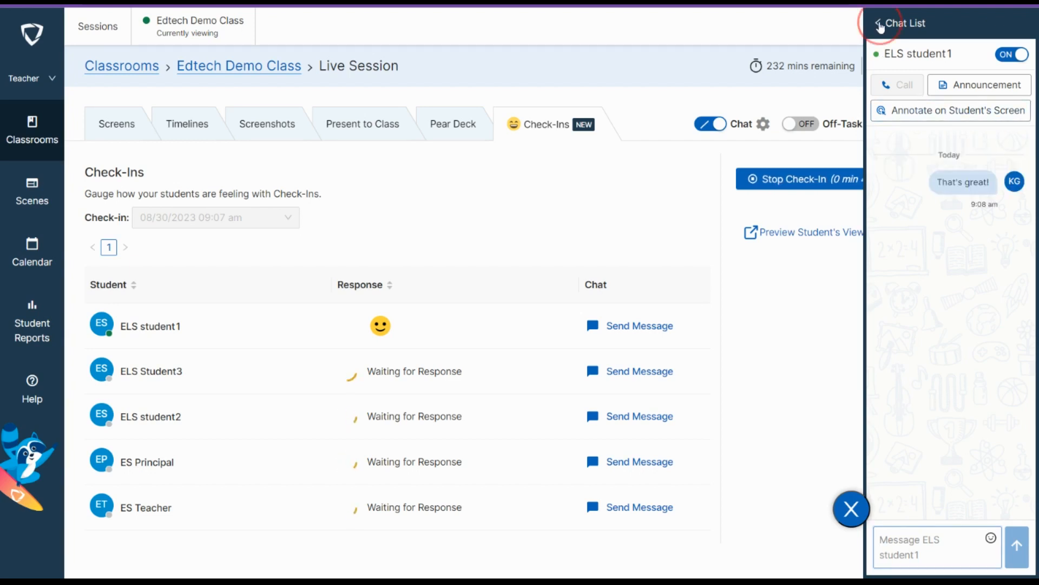
left_click(880, 24)
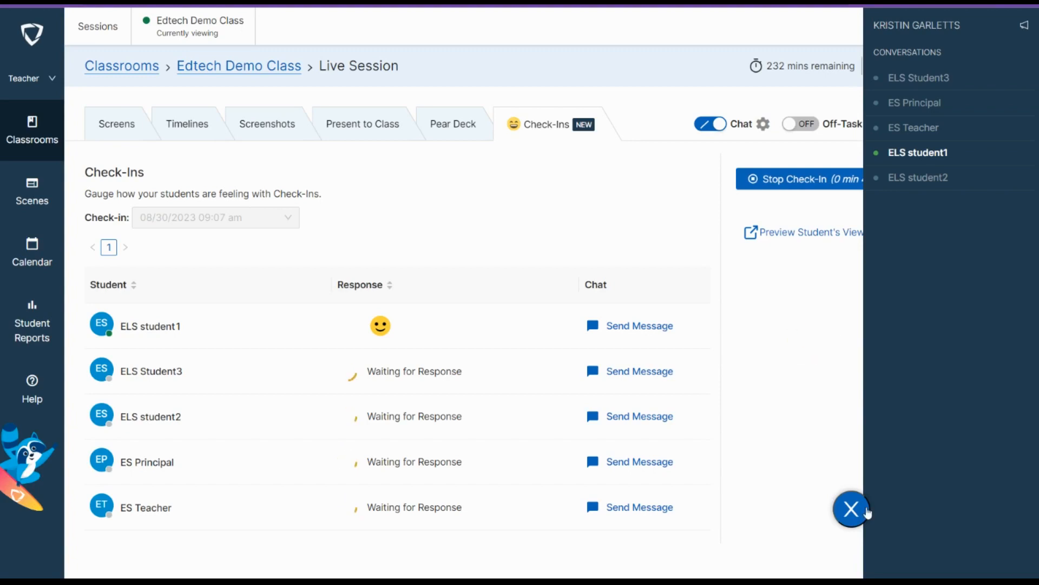
left_click(851, 511)
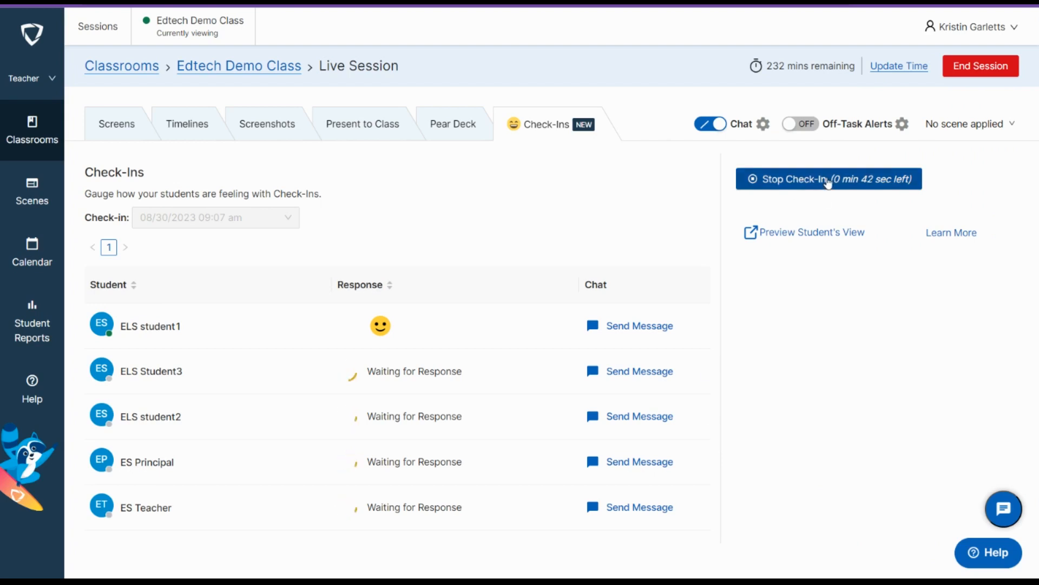
left_click(828, 178)
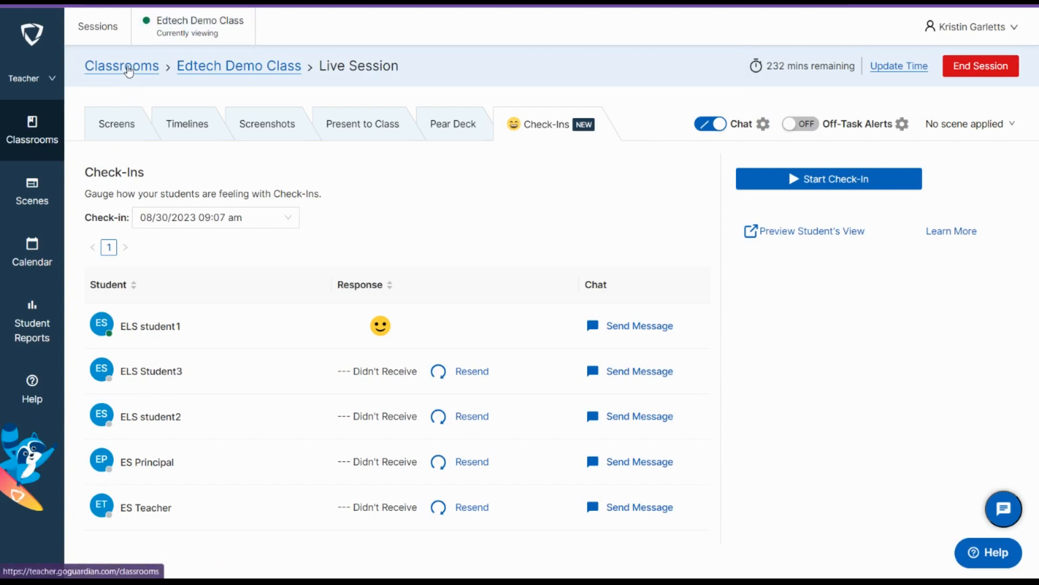
left_click(116, 124)
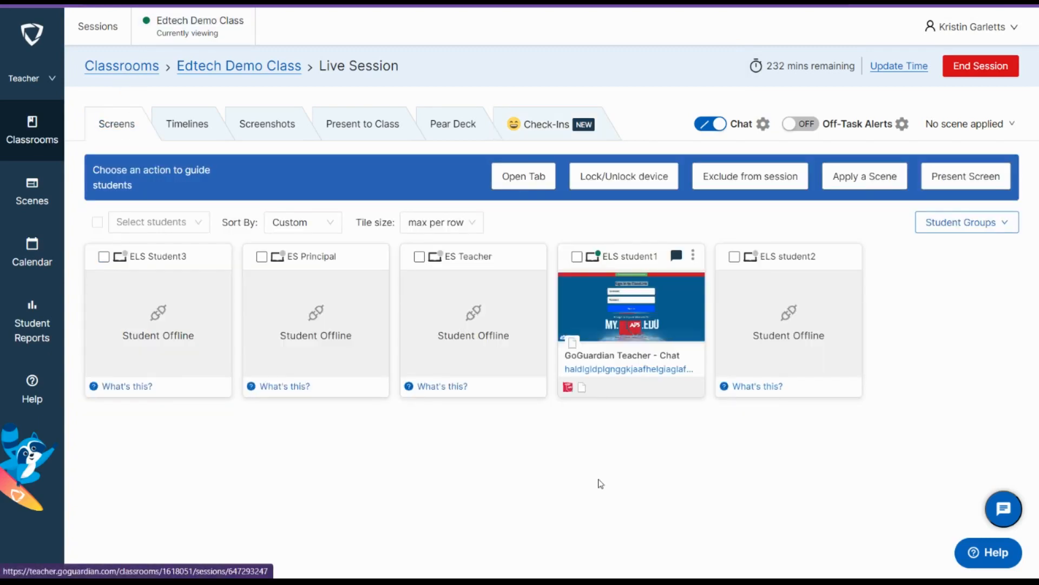